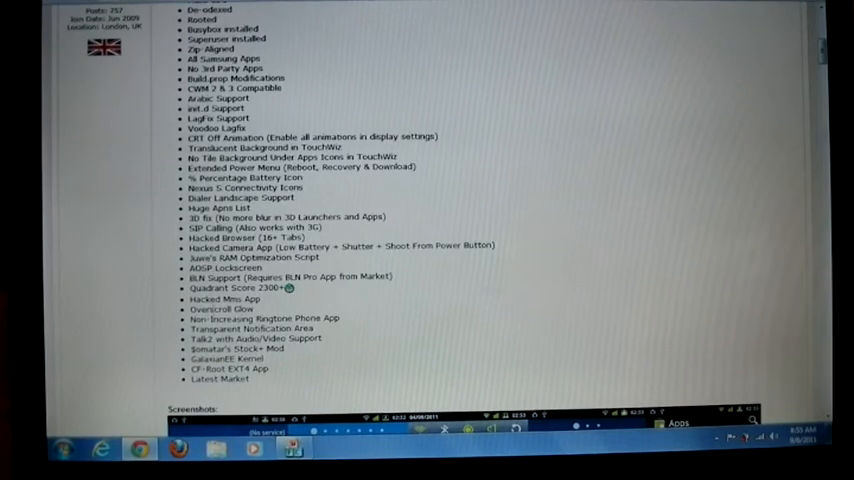
pyautogui.moveTo(704, 104)
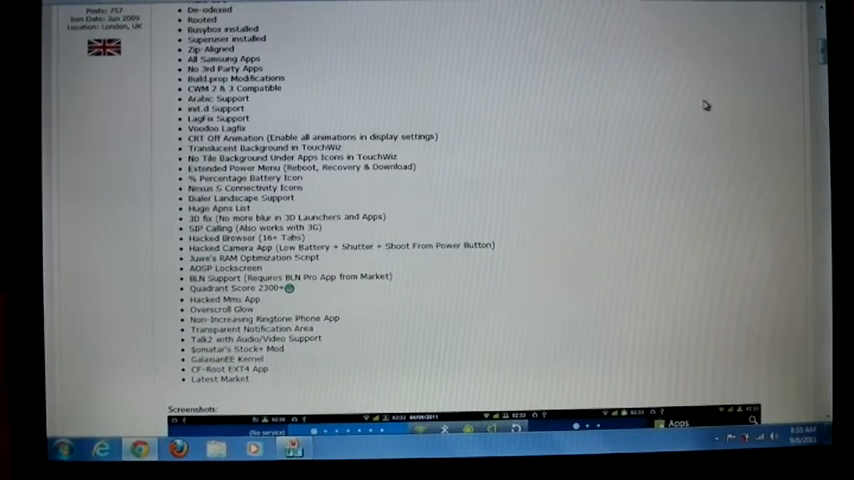
pyautogui.scroll(3)
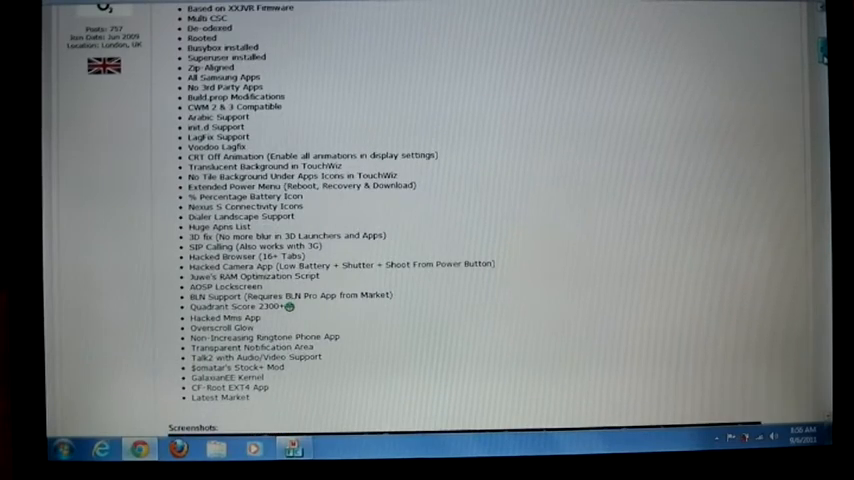